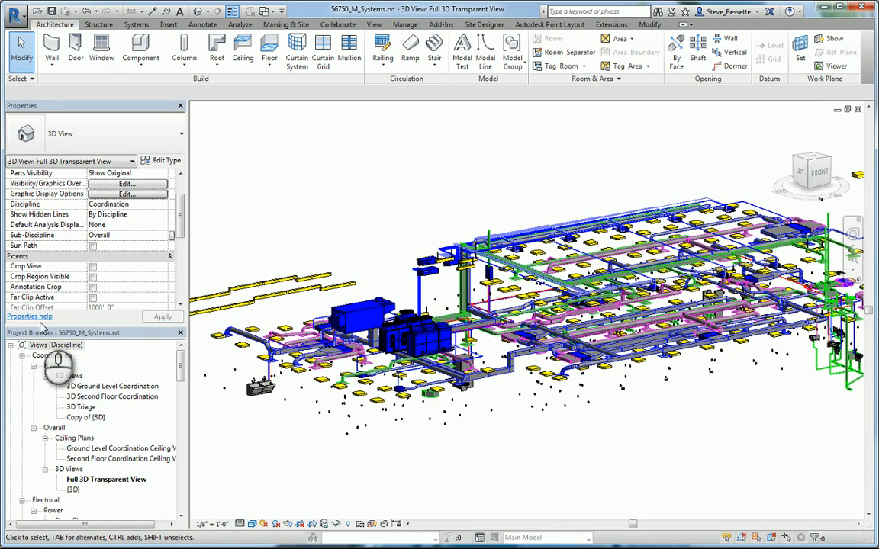
Create a text shared parameter named 'Barcode' in GTPS_Group and save the shared parameter file
{"action": "left_click", "coordinate": [374, 312]}
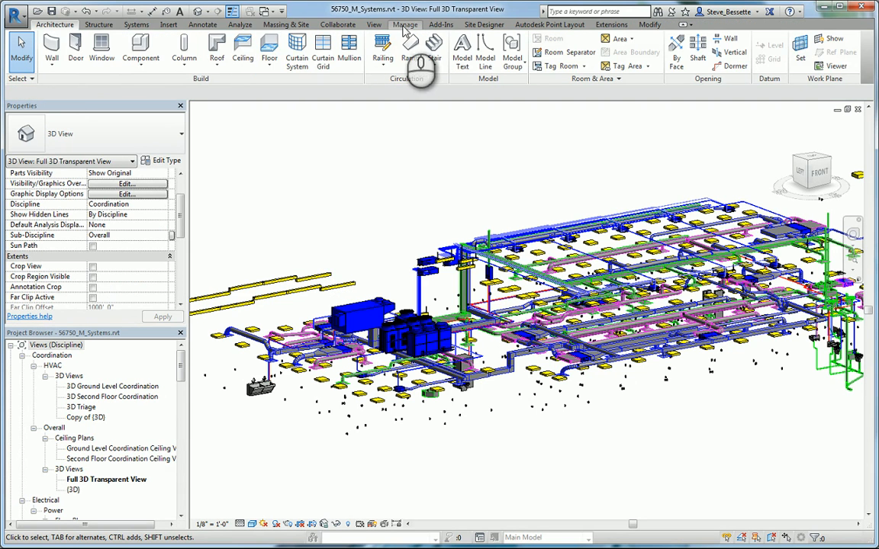
{"action": "left_click", "coordinate": [405, 25]}
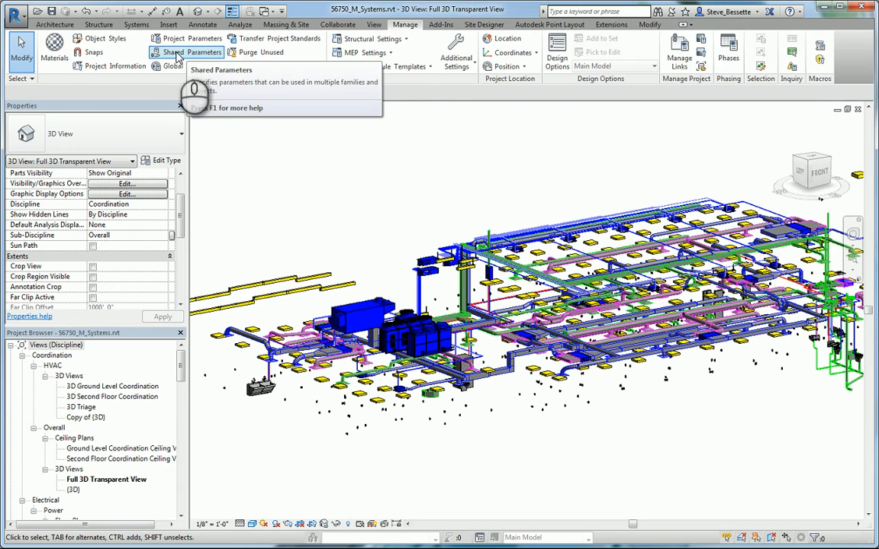
{"action": "left_click", "coordinate": [188, 52]}
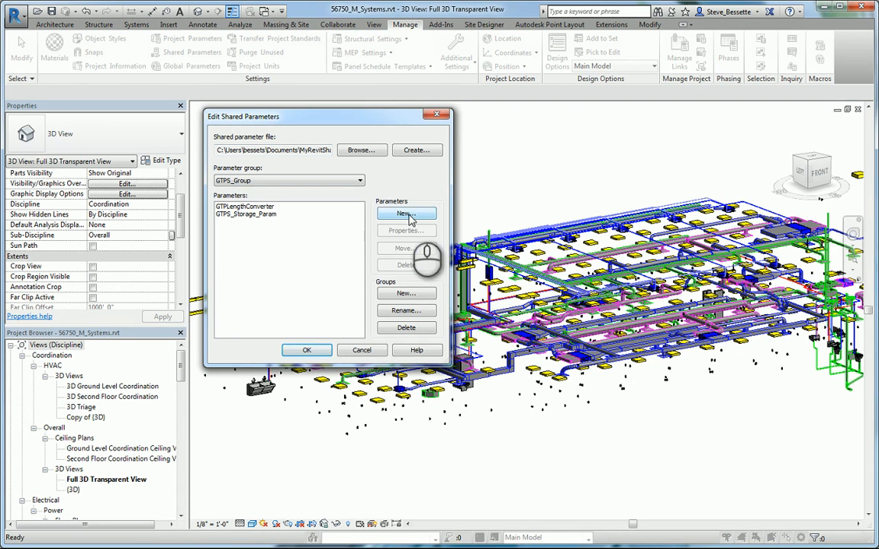
{"action": "left_click", "coordinate": [406, 214]}
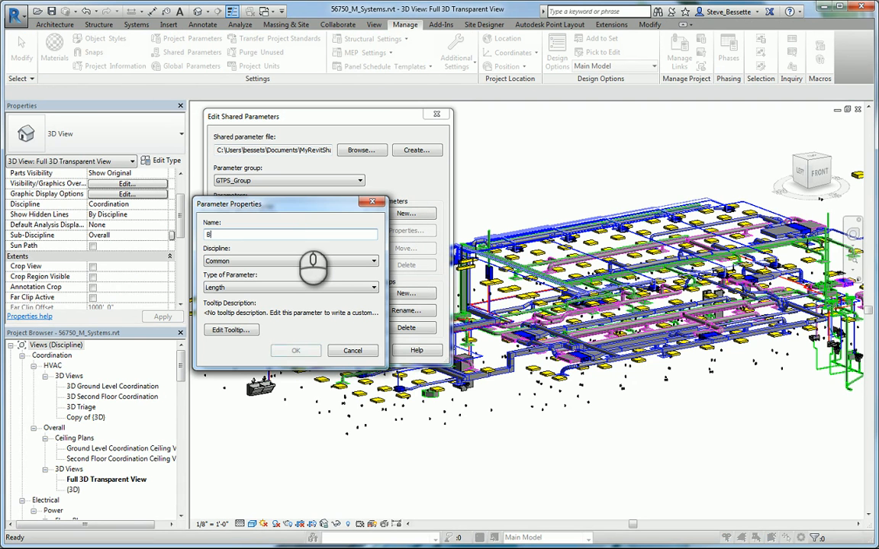
{"action": "type", "text": "Barcode"}
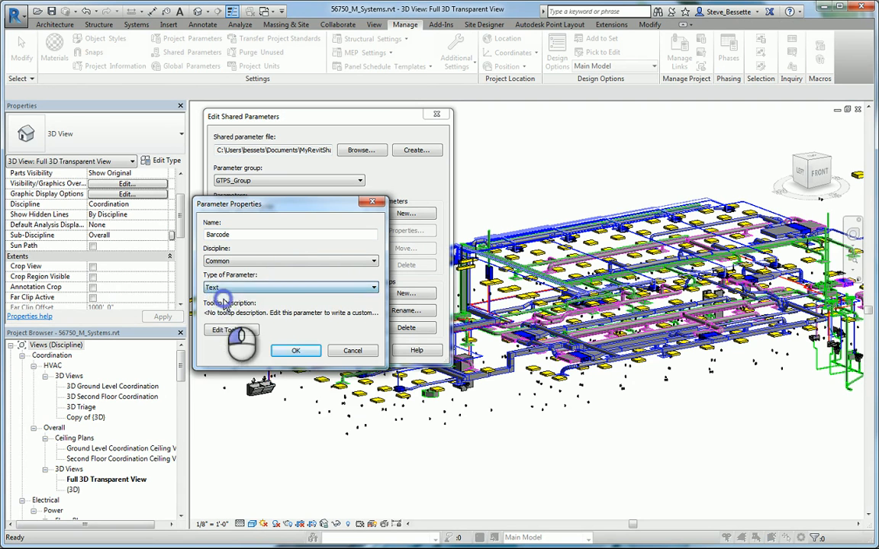
{"action": "left_click", "coordinate": [296, 350]}
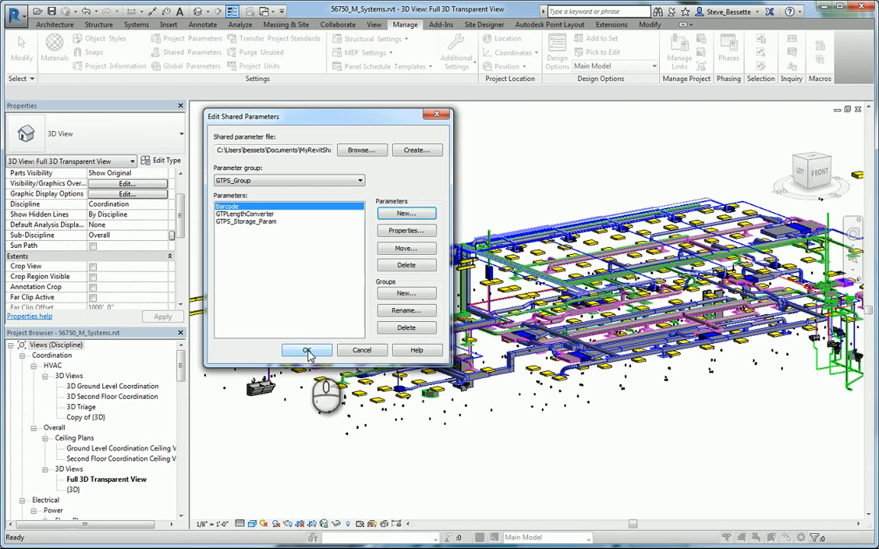
{"action": "left_click", "coordinate": [306, 350]}
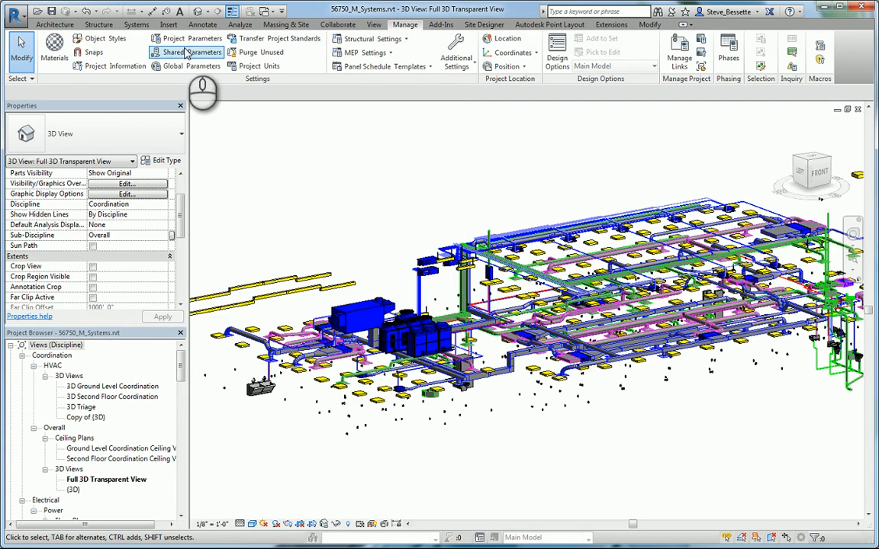
Add the shared Barcode parameter as a project parameter grouped under Identity Data
{"action": "left_click", "coordinate": [189, 38]}
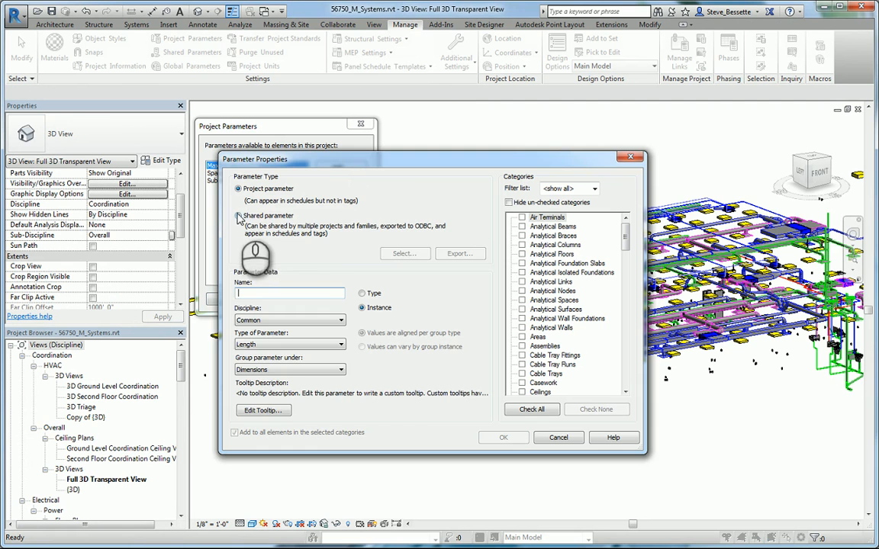
{"action": "left_click", "coordinate": [405, 253]}
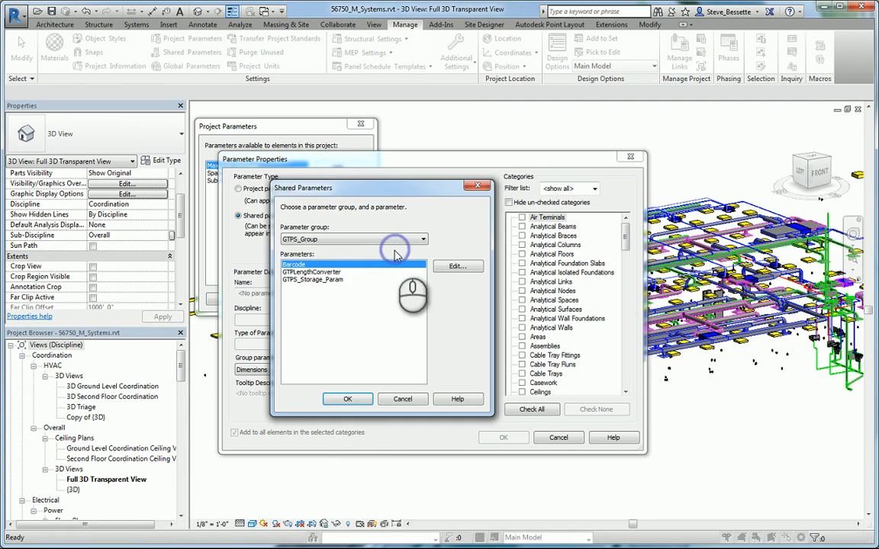
{"action": "left_click", "coordinate": [347, 399]}
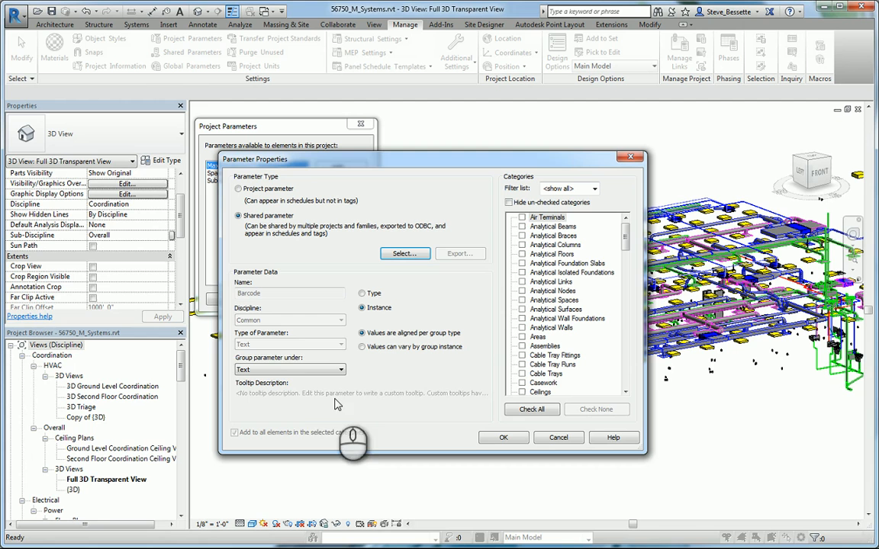
{"action": "left_click", "coordinate": [340, 369]}
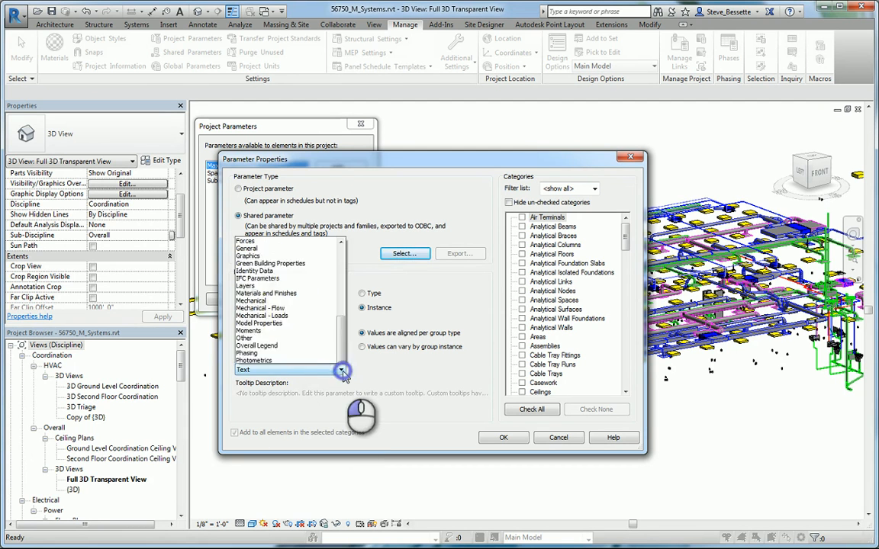
{"action": "left_click", "coordinate": [340, 370]}
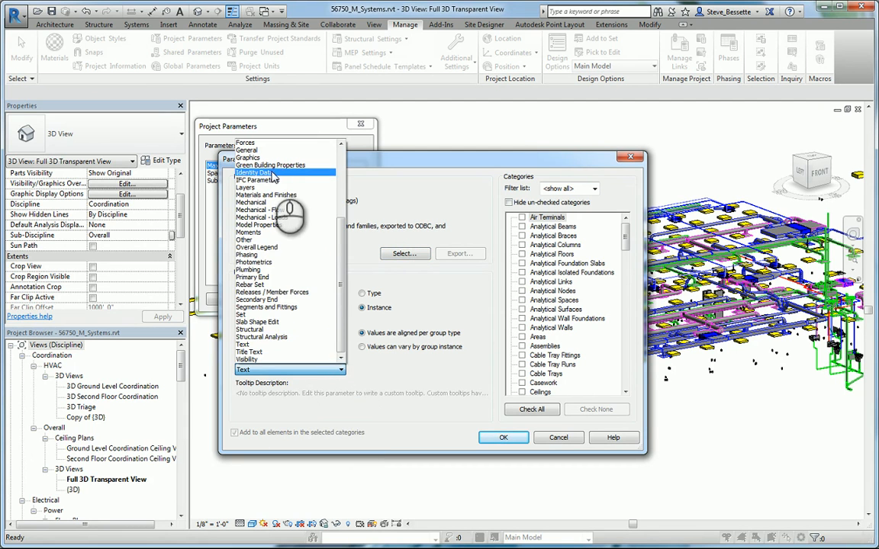
{"action": "left_click", "coordinate": [254, 172]}
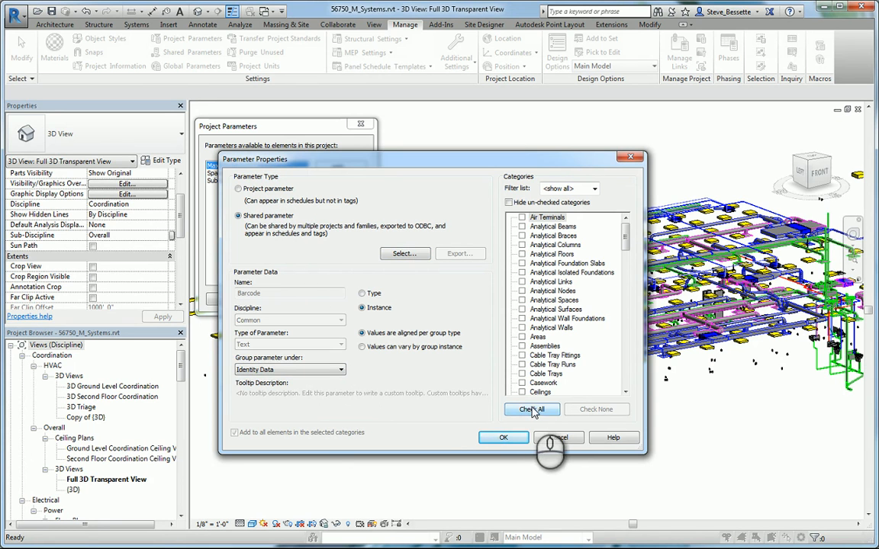
Apply the Barcode parameter to all categories and confirm the project parameters
{"action": "left_click", "coordinate": [532, 409]}
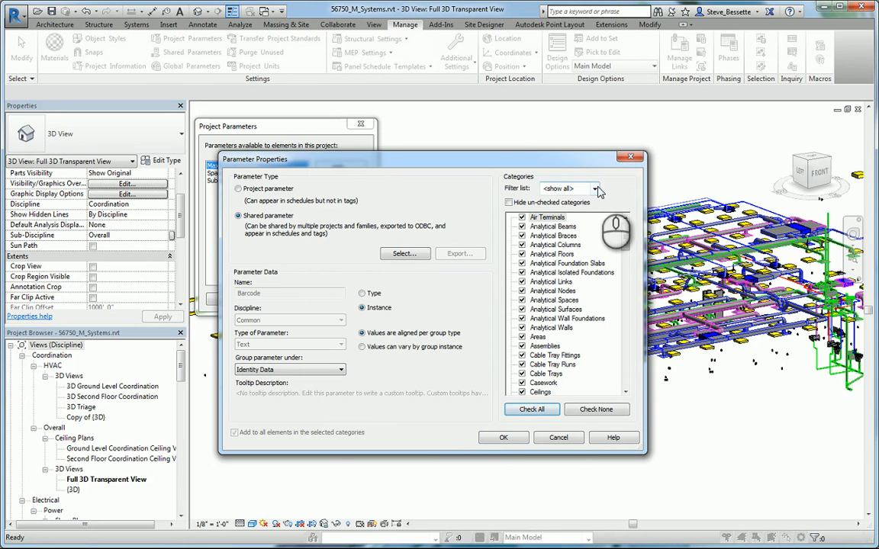
{"action": "left_click", "coordinate": [594, 189]}
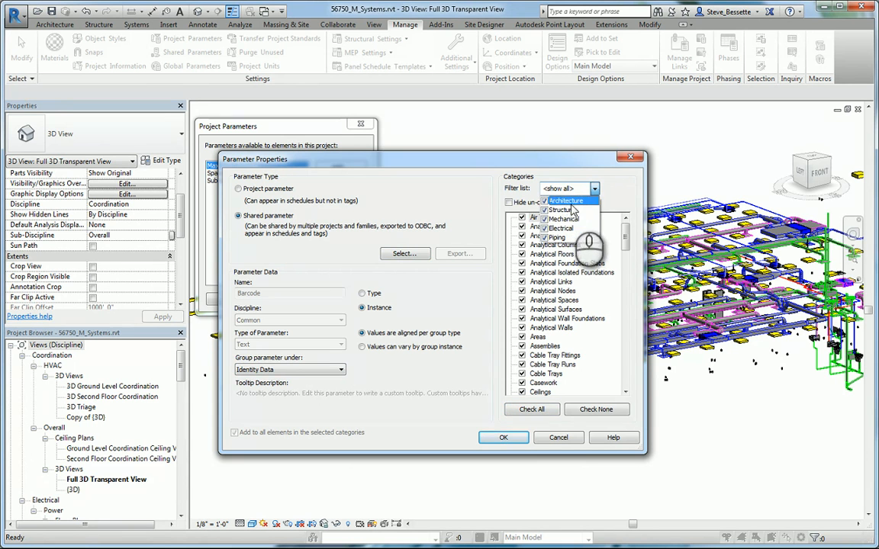
{"action": "left_click", "coordinate": [566, 200]}
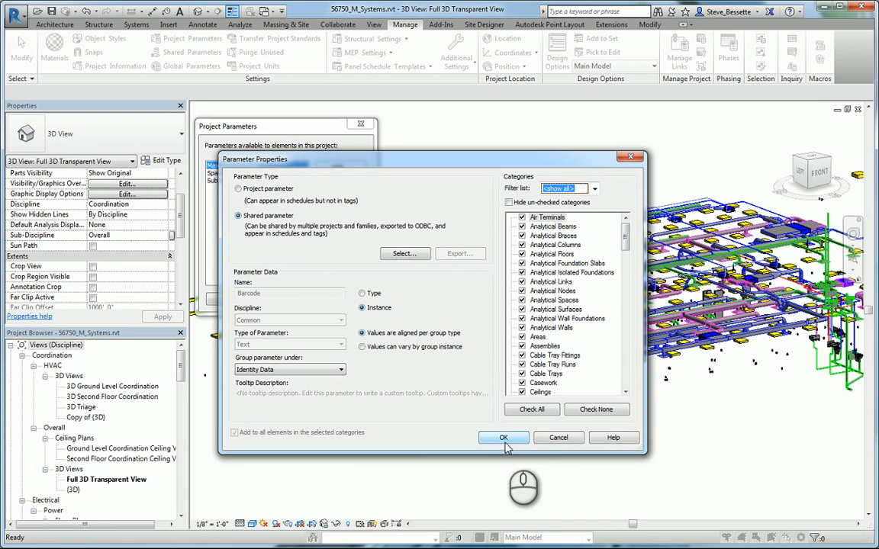
{"action": "left_click", "coordinate": [502, 438]}
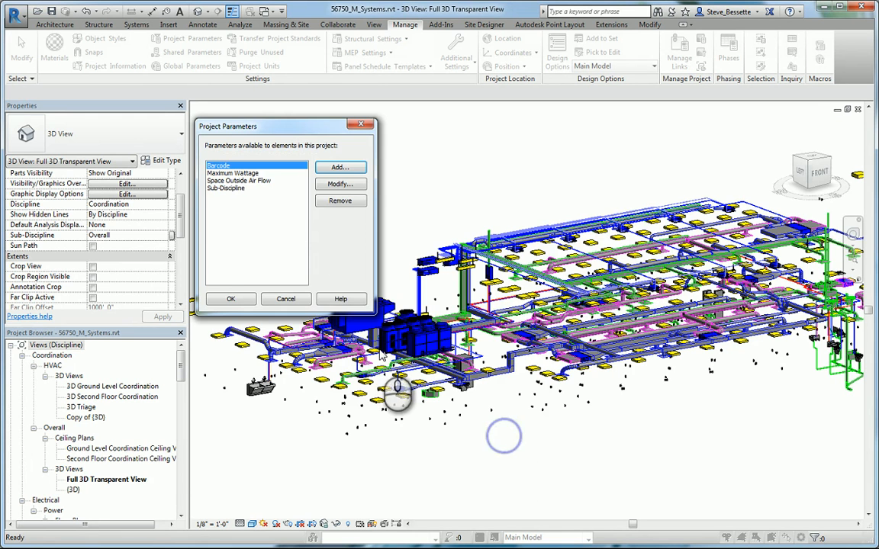
{"action": "left_click", "coordinate": [286, 298]}
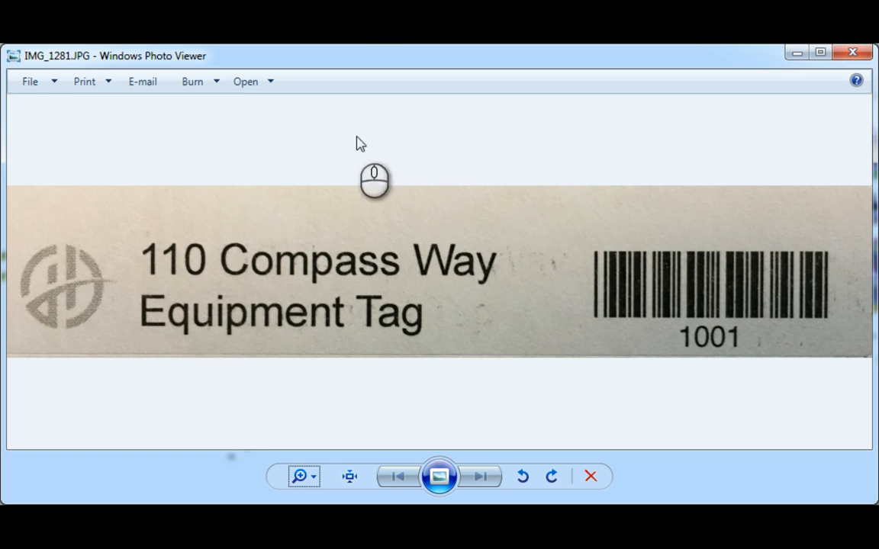
{"action": "mouse_move", "coordinate": [695, 348]}
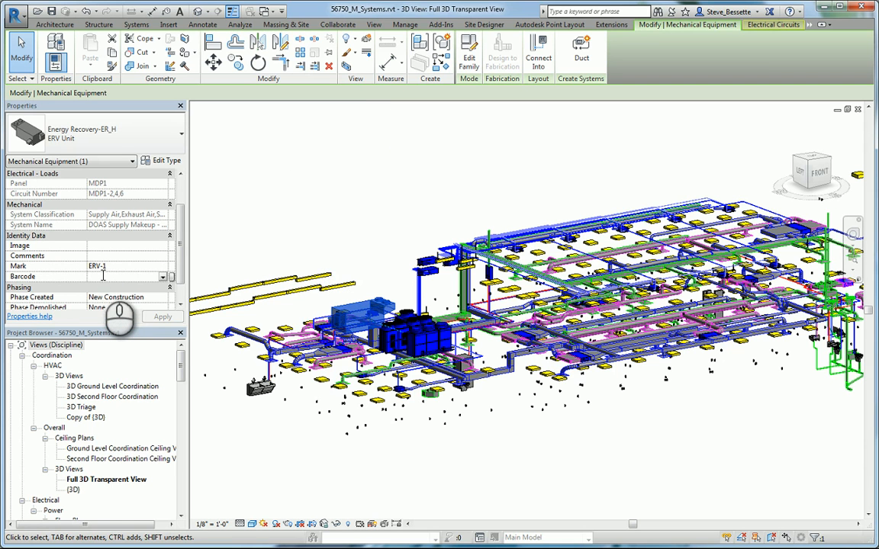
Enter 1001 as the Barcode value for the ERV-1 energy recovery unit
{"action": "type", "text": "1001"}
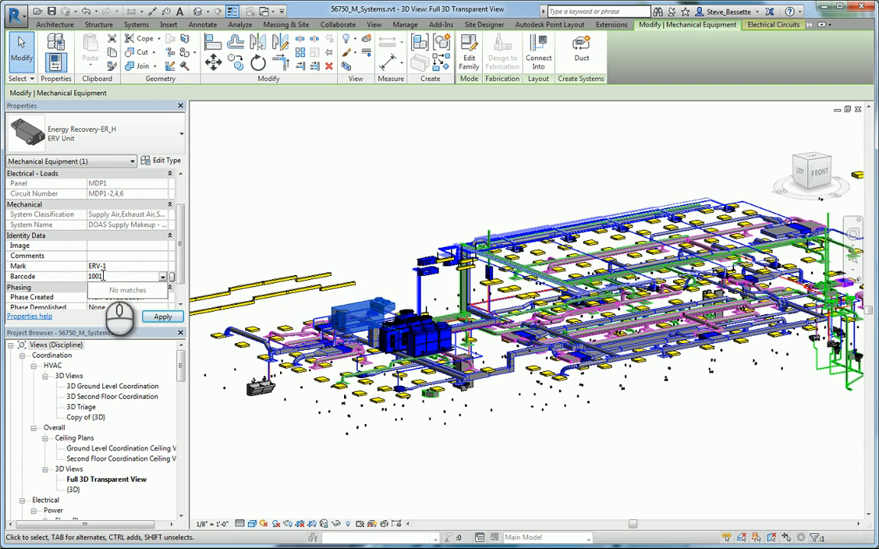